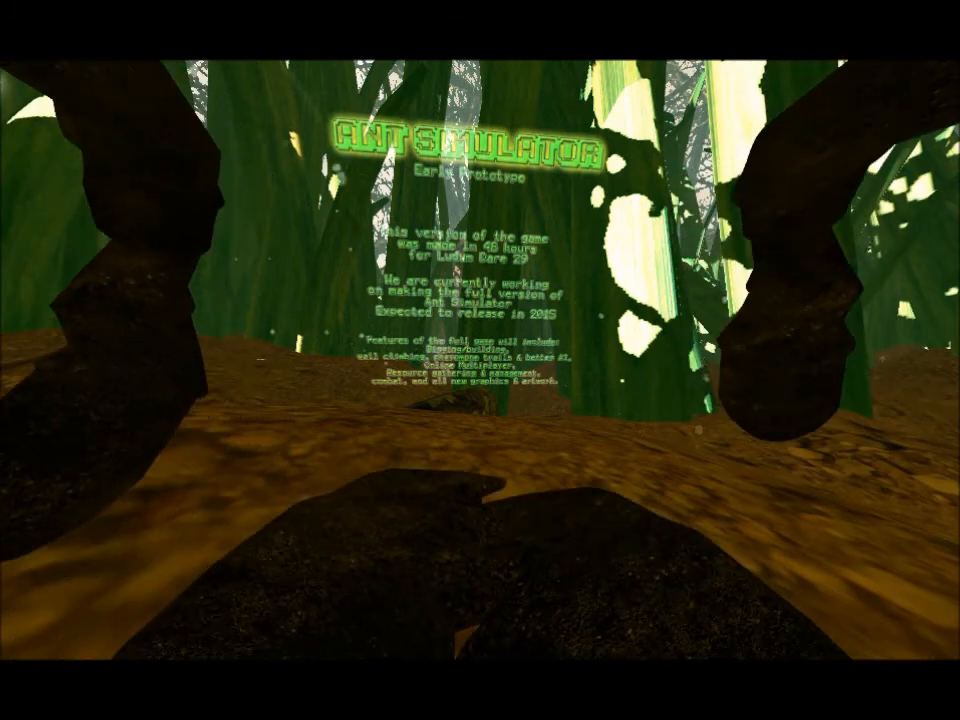
pyautogui.moveTo(480, 360)
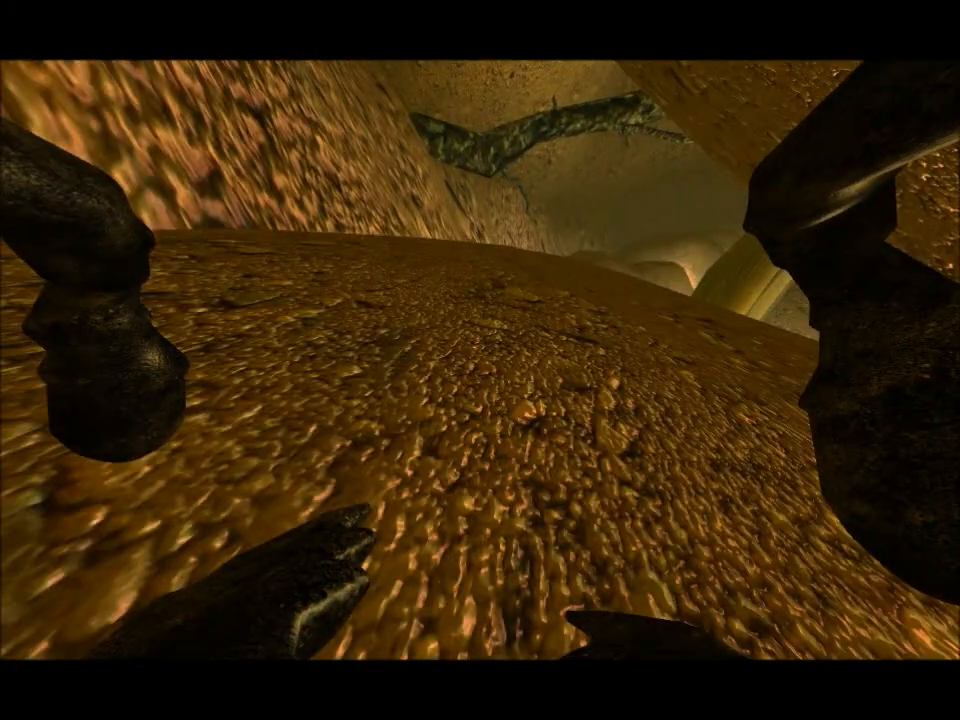
pyautogui.moveTo(480, 360)
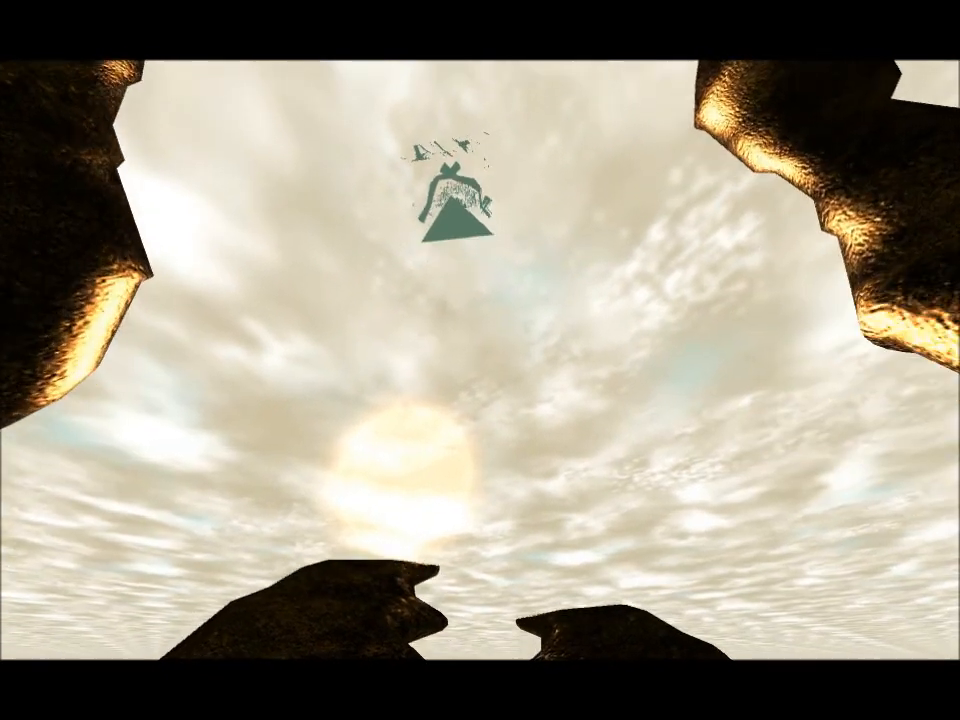
pyautogui.moveTo(480, 360)
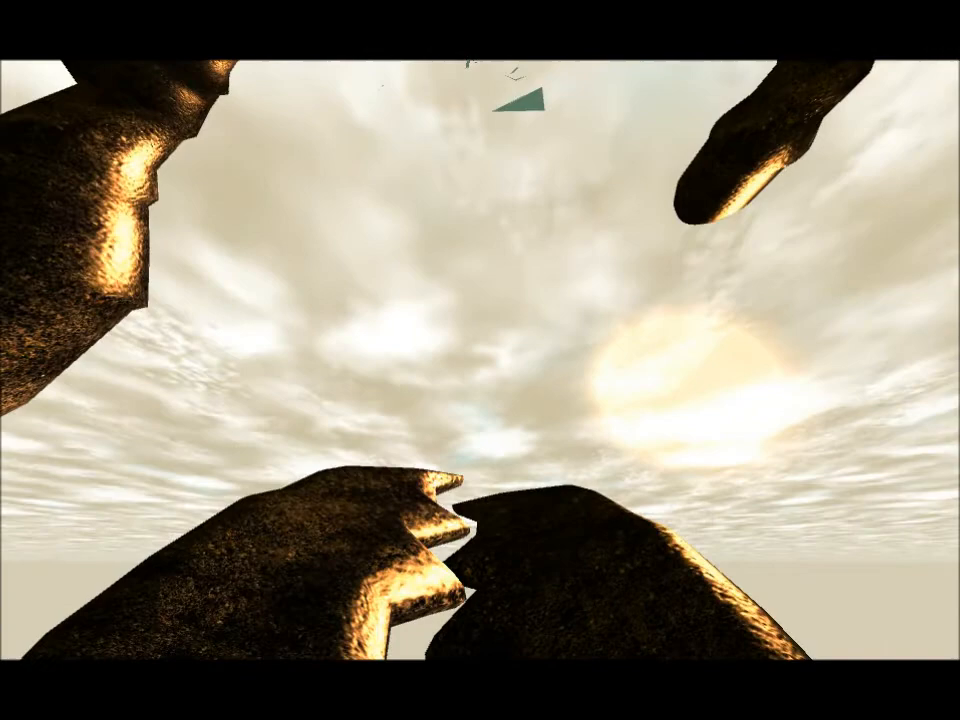